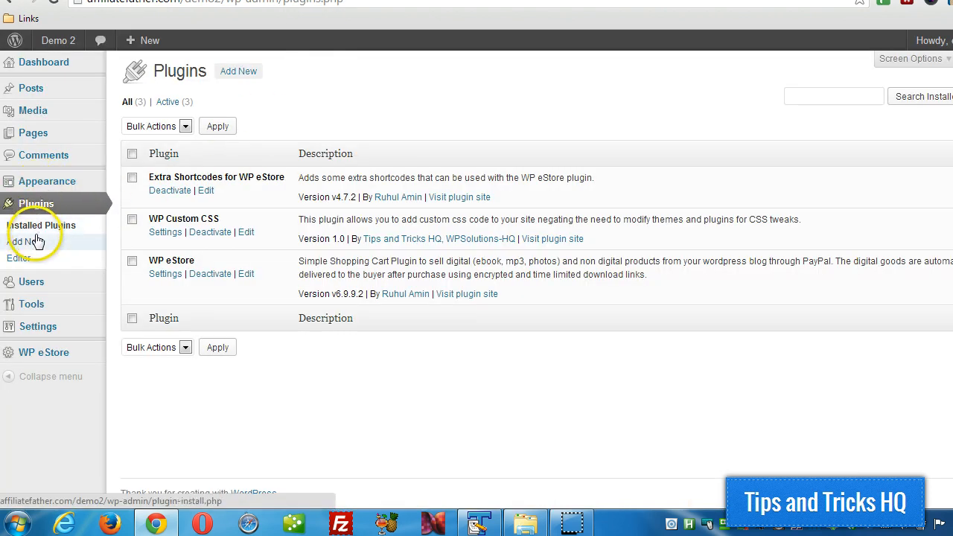
# - Upload all-in-one-wp-security-and-firewall.2.9.zip via Plugins > Add New and install it
pyautogui.click(24, 241)
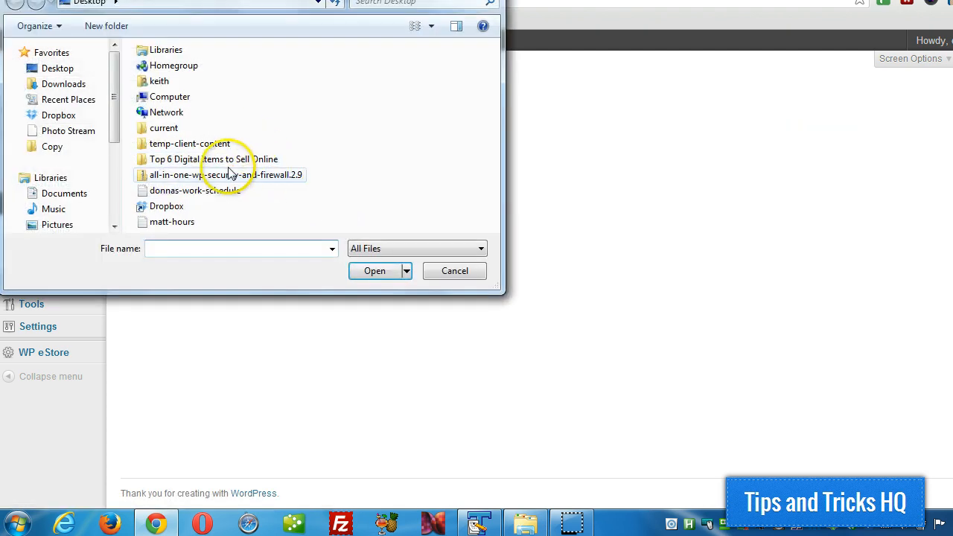
pyautogui.click(339, 182)
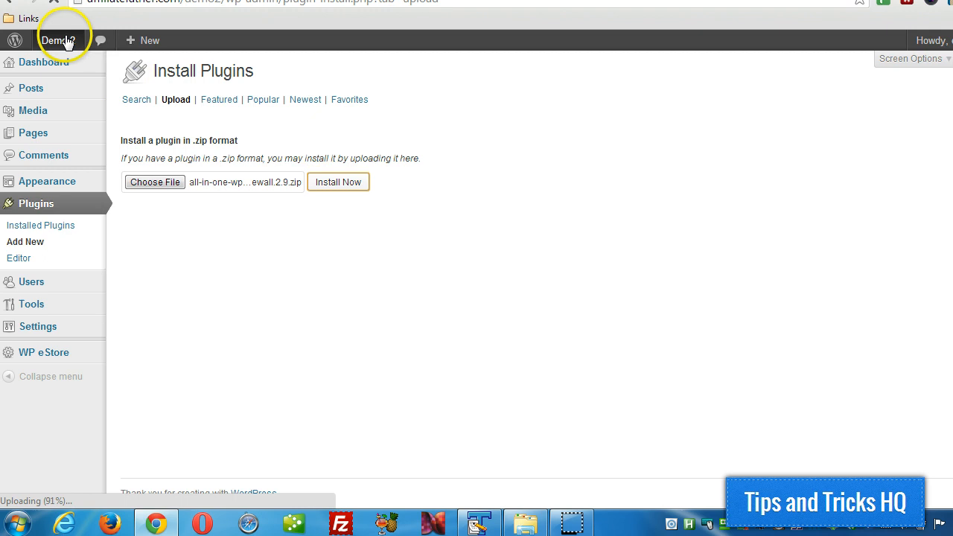
pyautogui.click(337, 182)
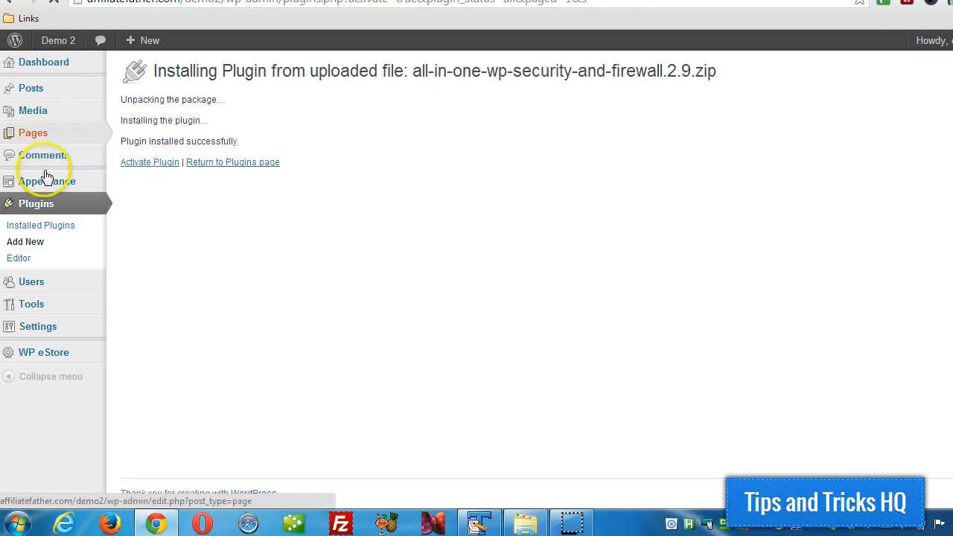
# - Activate the security plugin and go to WP Security > User Login > Login Captcha
pyautogui.click(148, 161)
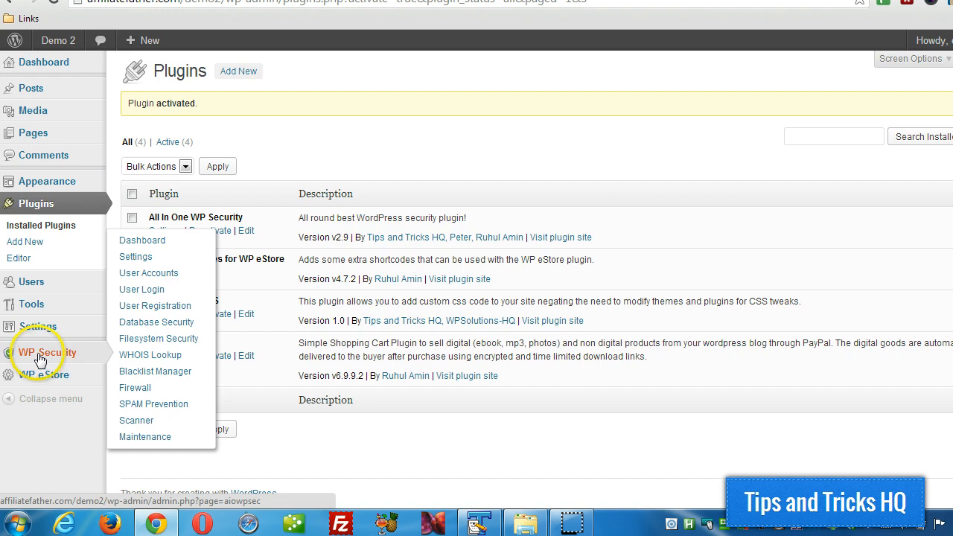
pyautogui.click(141, 289)
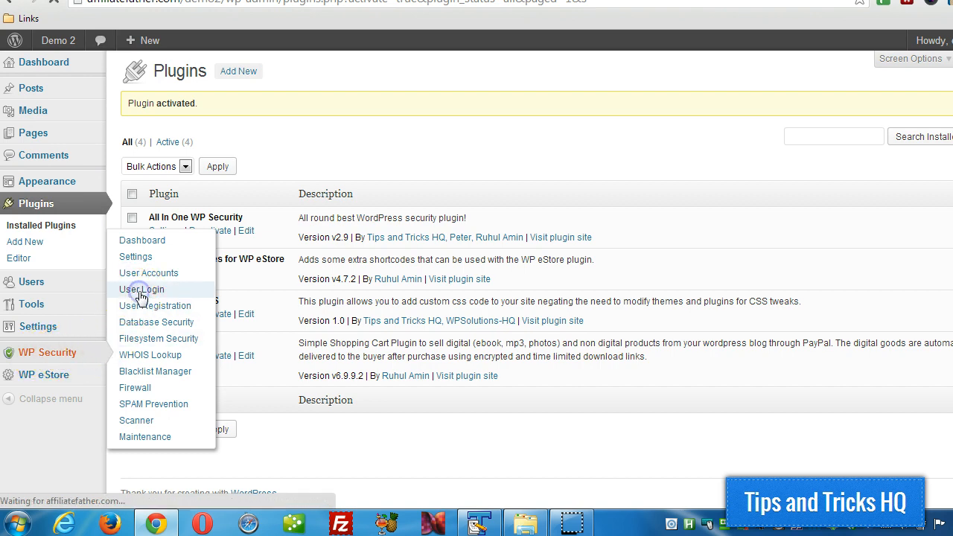
pyautogui.click(142, 289)
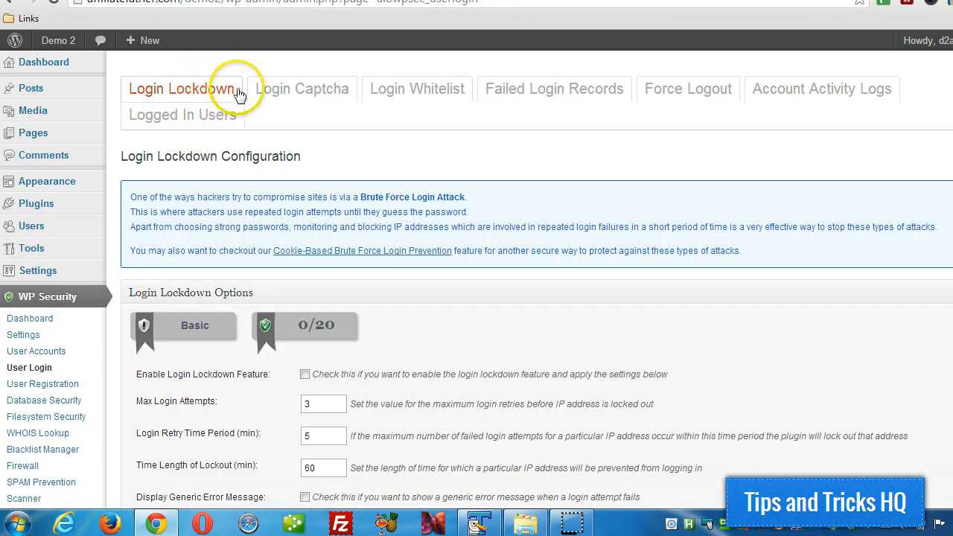
pyautogui.click(301, 89)
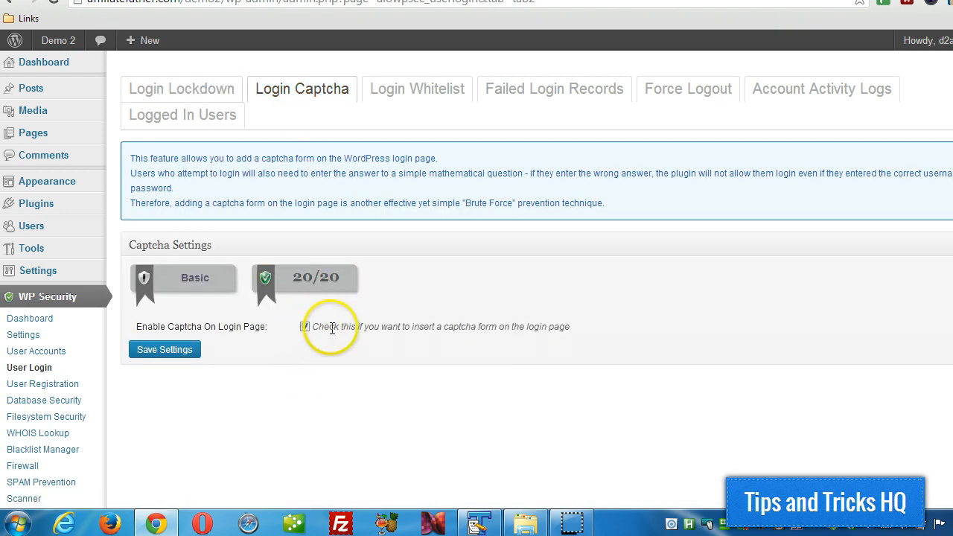
# - Enable the captcha on the login page, save the setting, and log out
pyautogui.click(164, 348)
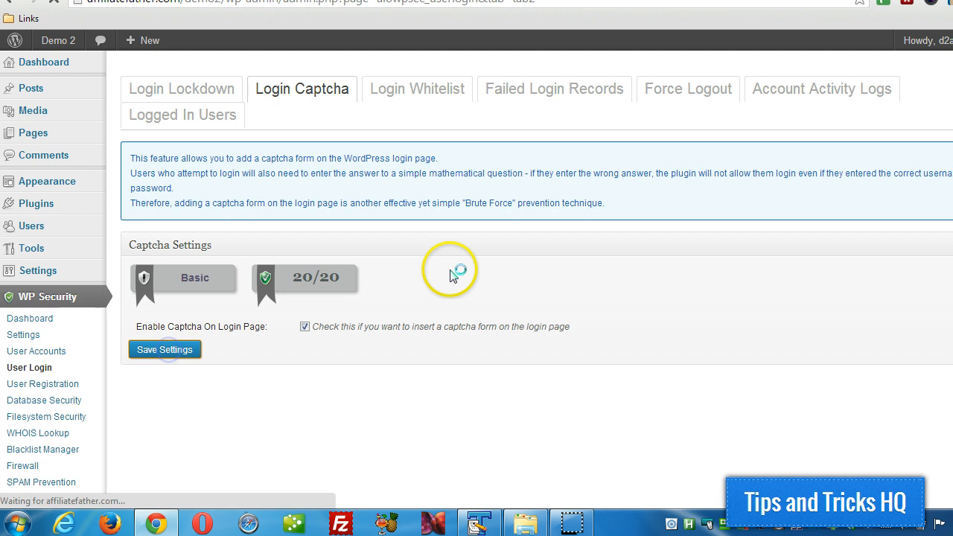
pyautogui.click(164, 349)
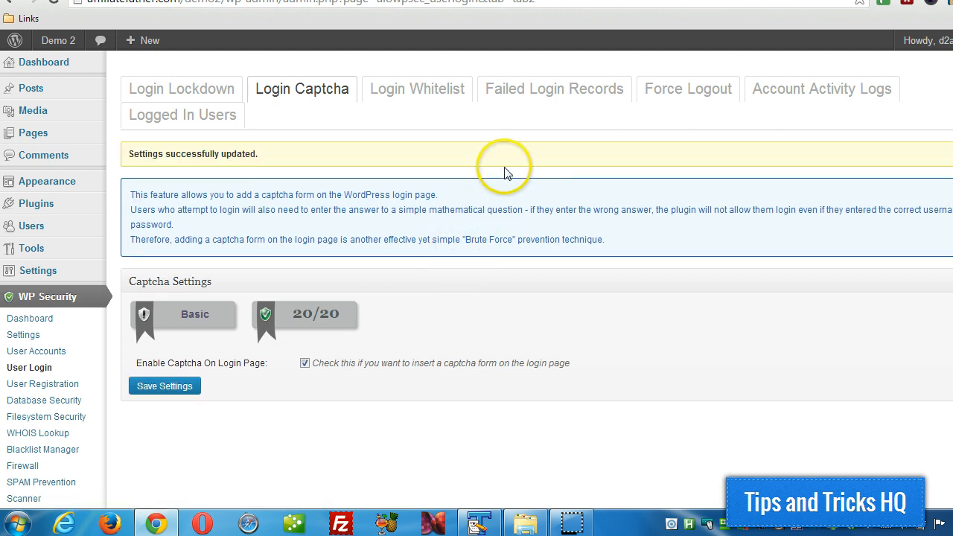
pyautogui.click(924, 41)
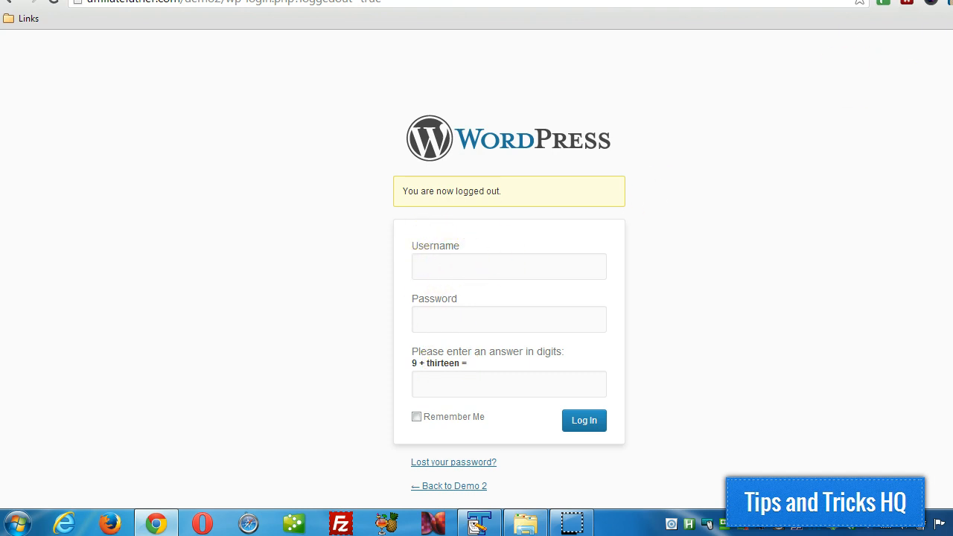
# - Log in with the Demo 2 admin credentials from LastPass and captcha answer 22, reaching the Dashboard
pyautogui.click(907, 5)
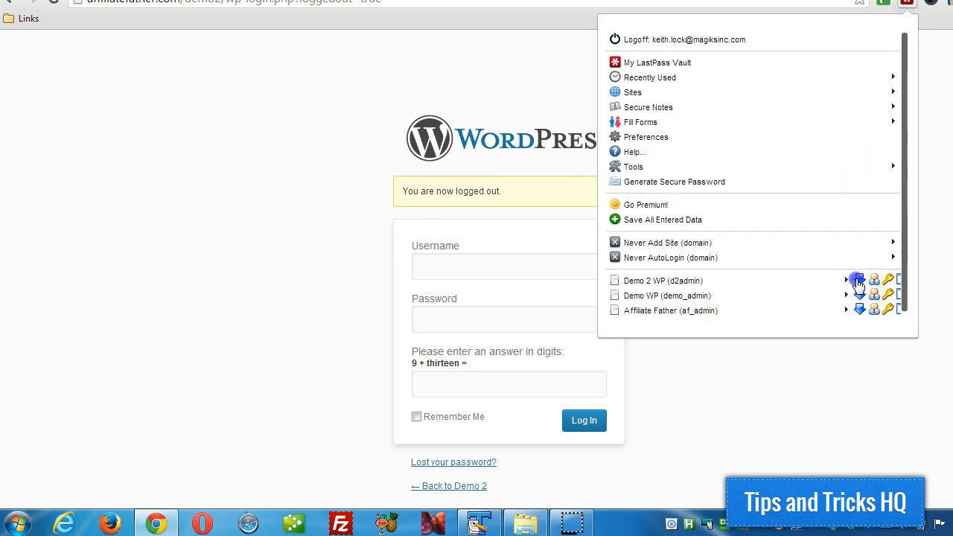
pyautogui.click(858, 280)
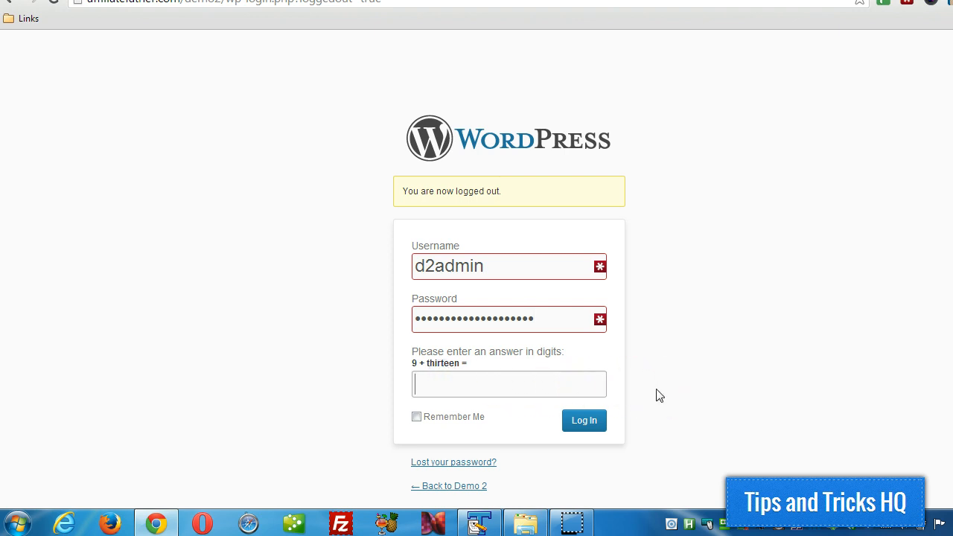
pyautogui.write('22')
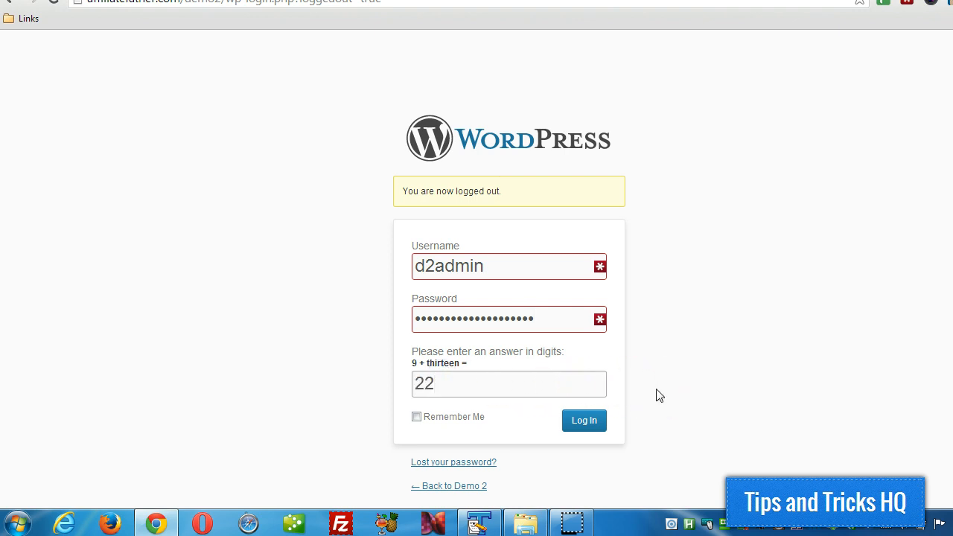
pyautogui.click(584, 420)
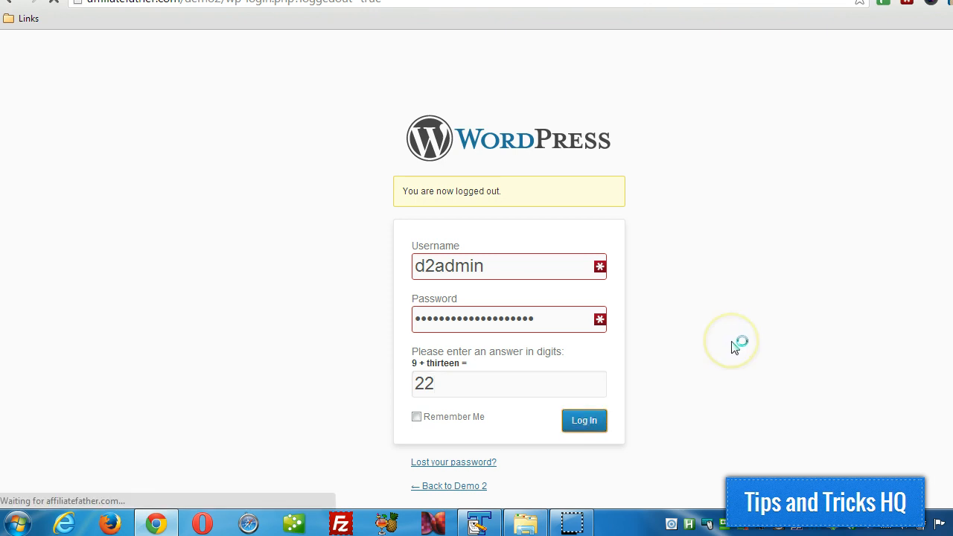
pyautogui.click(584, 420)
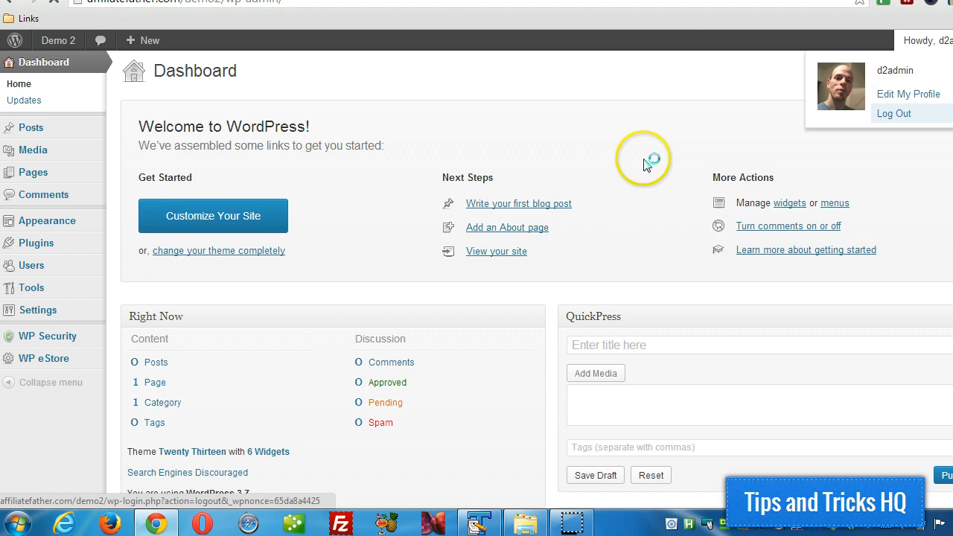
# - Log out and attempt login with the saved credentials and wrong answer 21, getting rejected
pyautogui.click(894, 113)
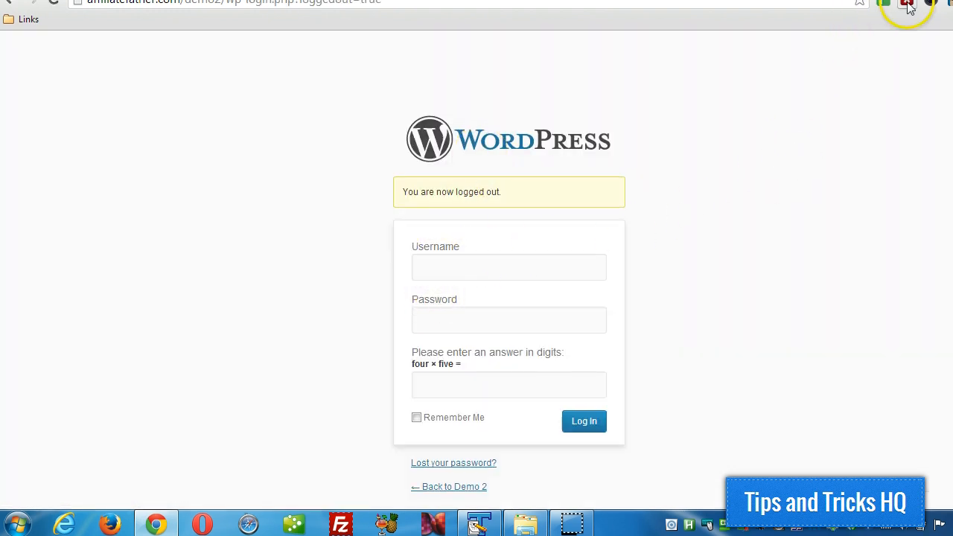
pyautogui.click(907, 6)
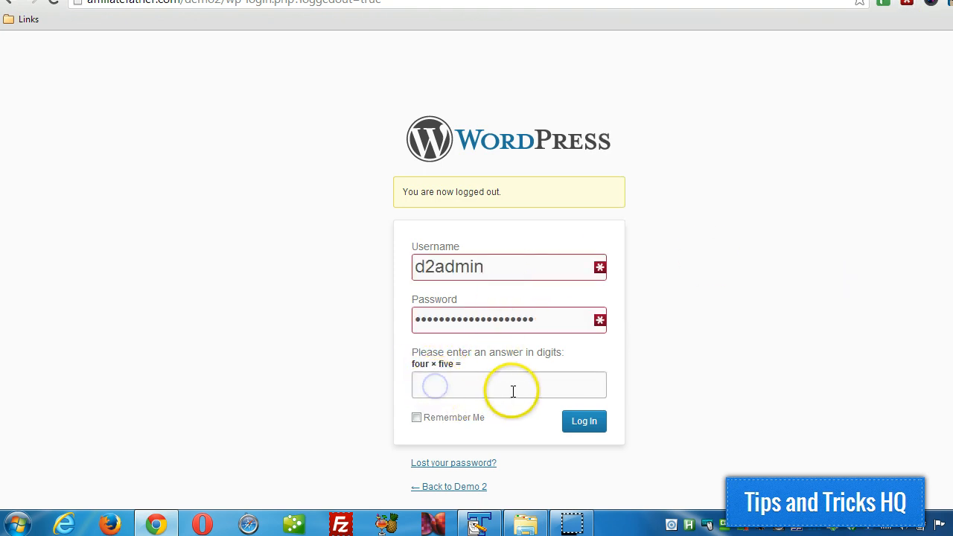
pyautogui.write('21')
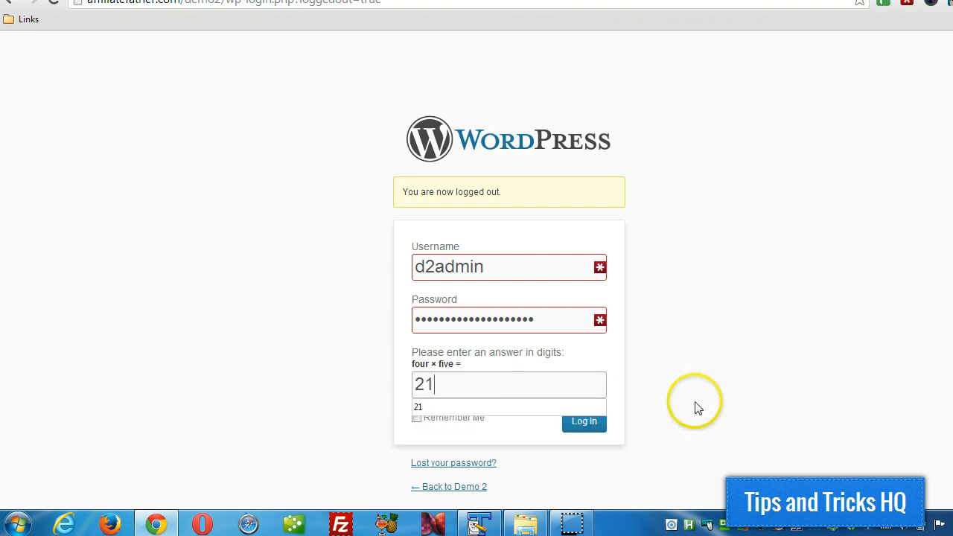
pyautogui.click(583, 420)
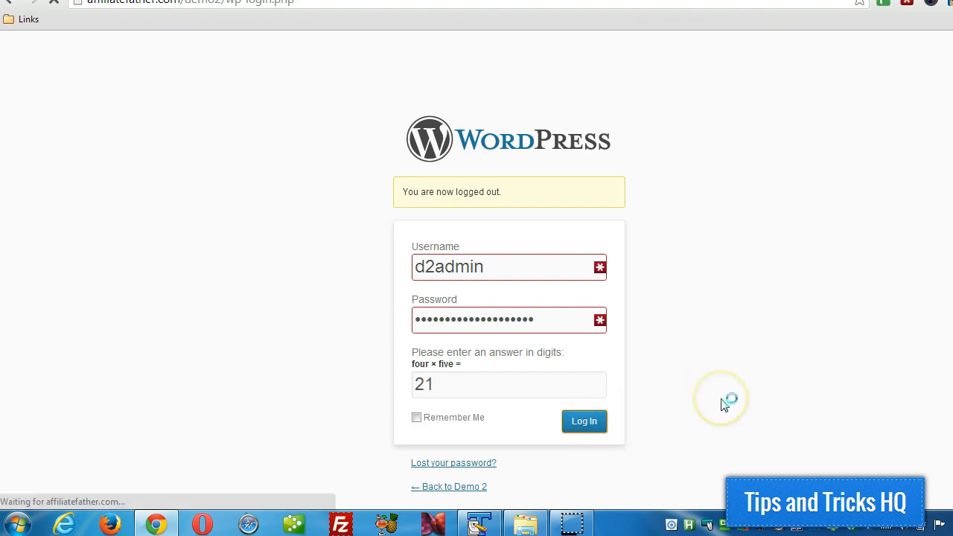
pyautogui.click(584, 420)
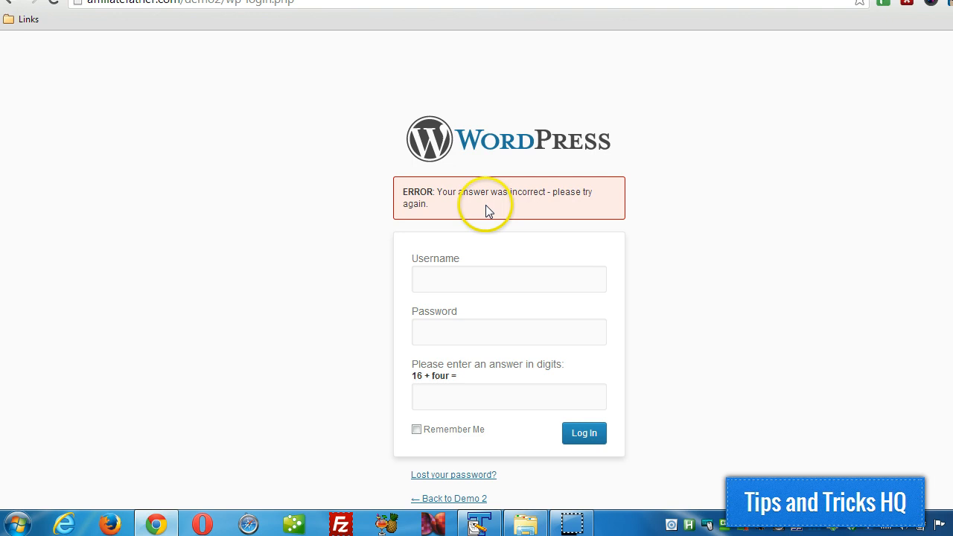
pyautogui.moveTo(554, 319)
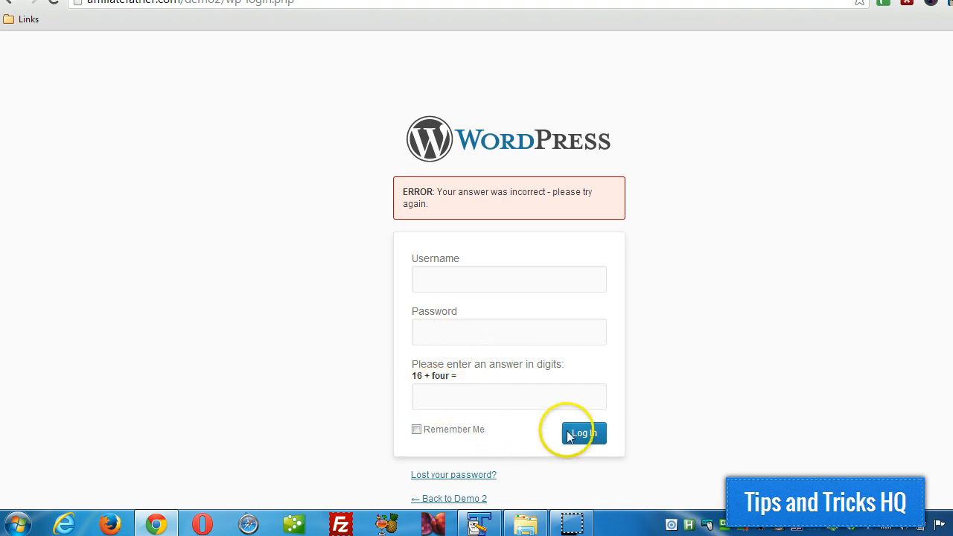
pyautogui.moveTo(44, 179)
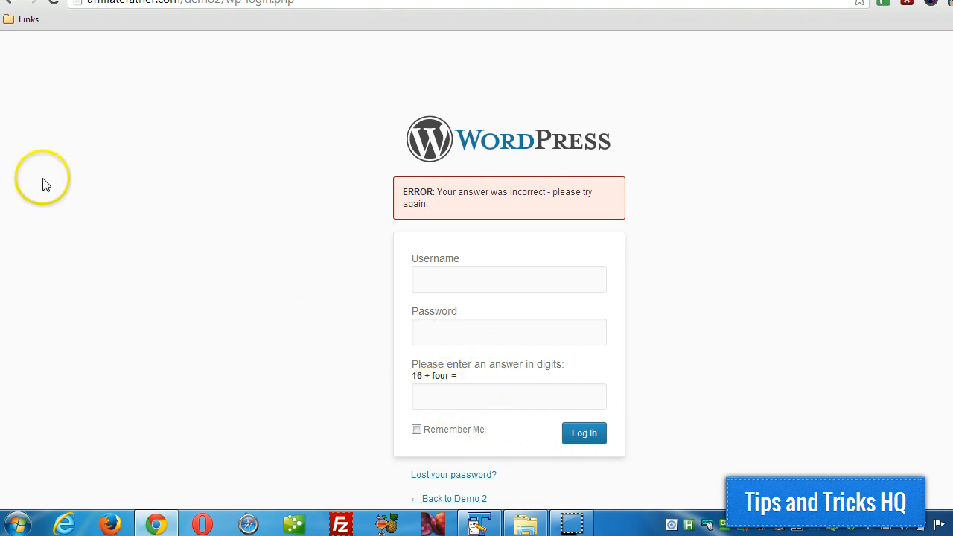
pyautogui.moveTo(289, 83)
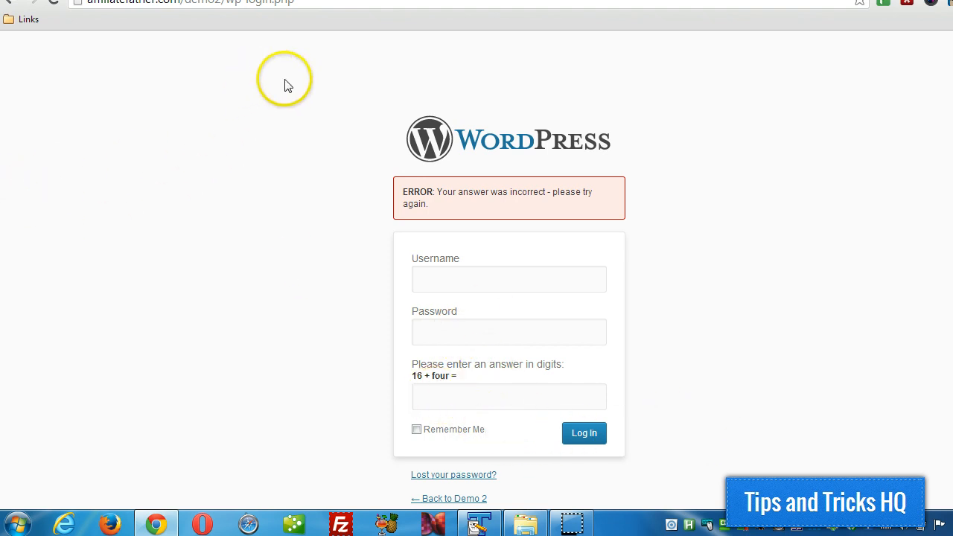